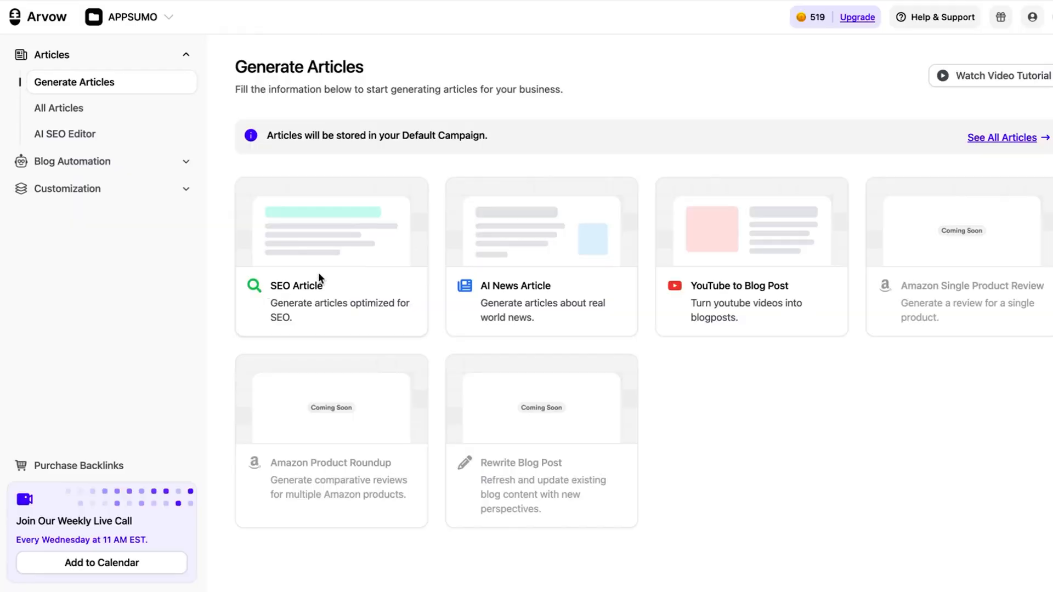
Add SEO keyword 'work from home' titled 'How to find a remote job as a UX designer in 2025'.
{"action": "left_click", "coordinate": [330, 257]}
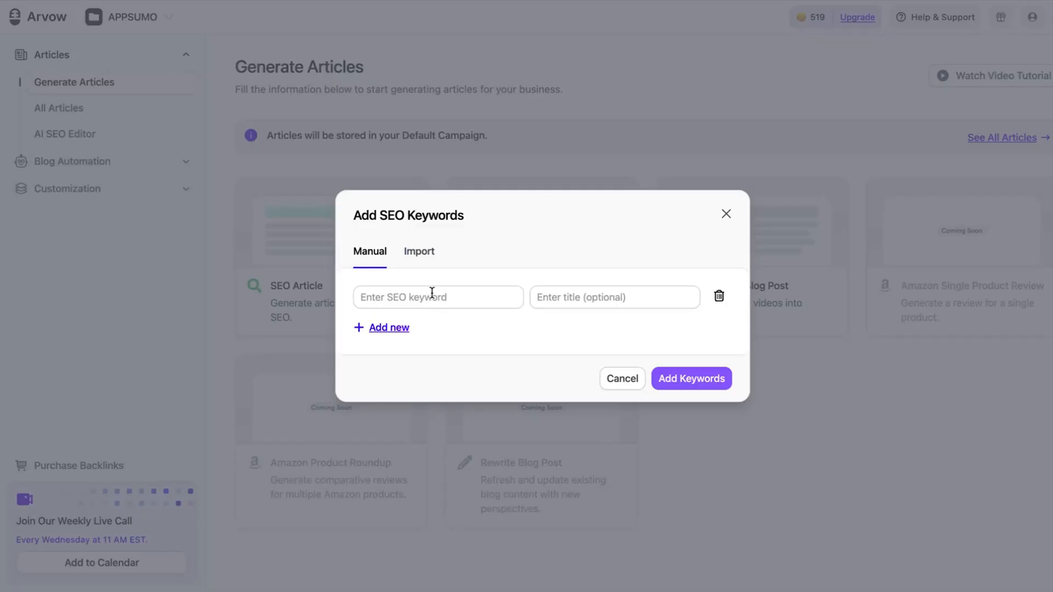
{"action": "type", "text": "work from home"}
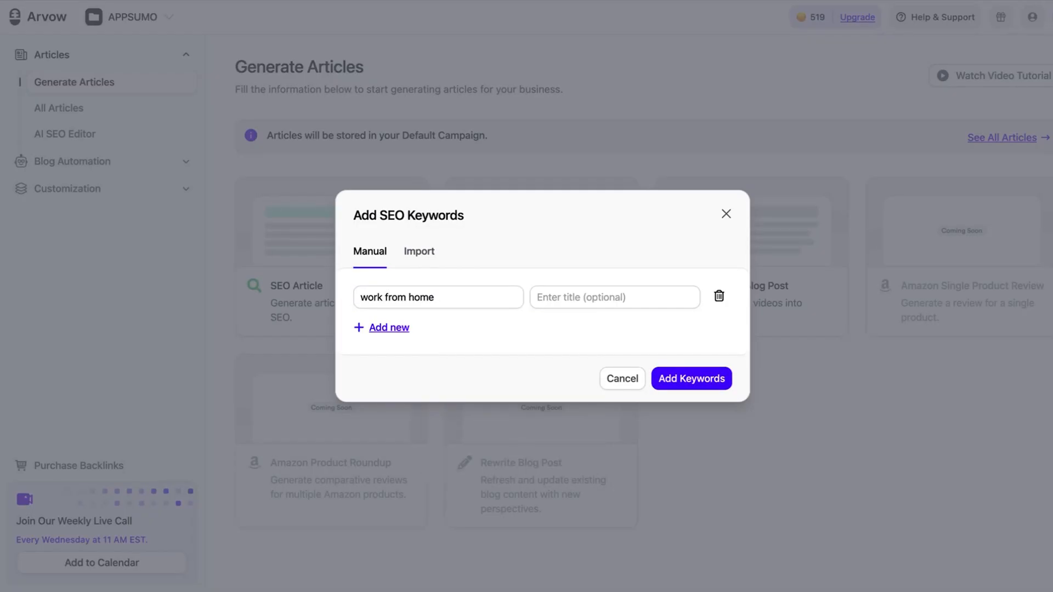
{"action": "type", "text": "How to find a remote job as a UX d"}
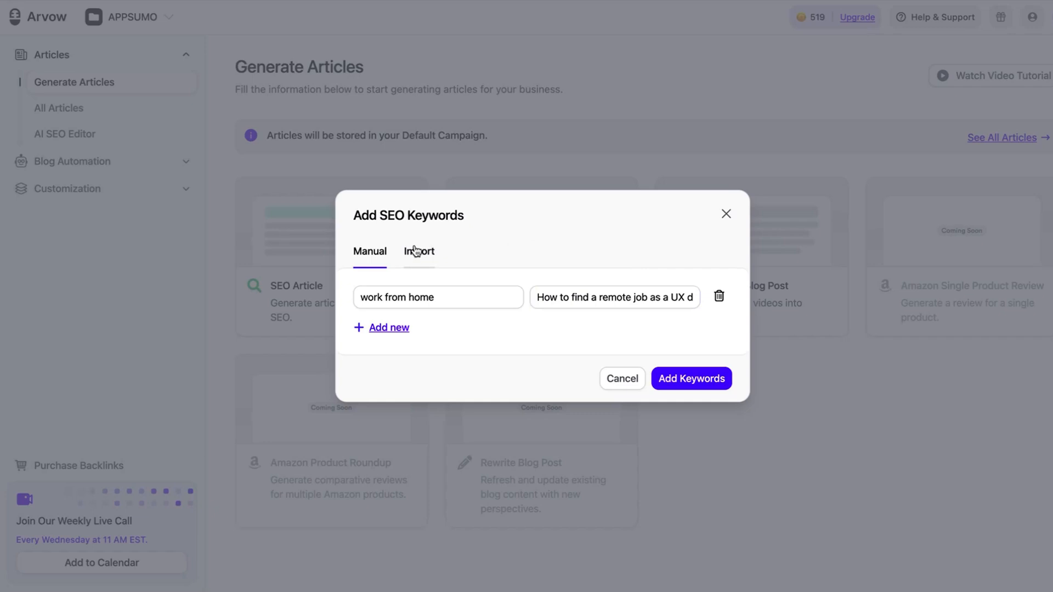
{"action": "left_click", "coordinate": [418, 251]}
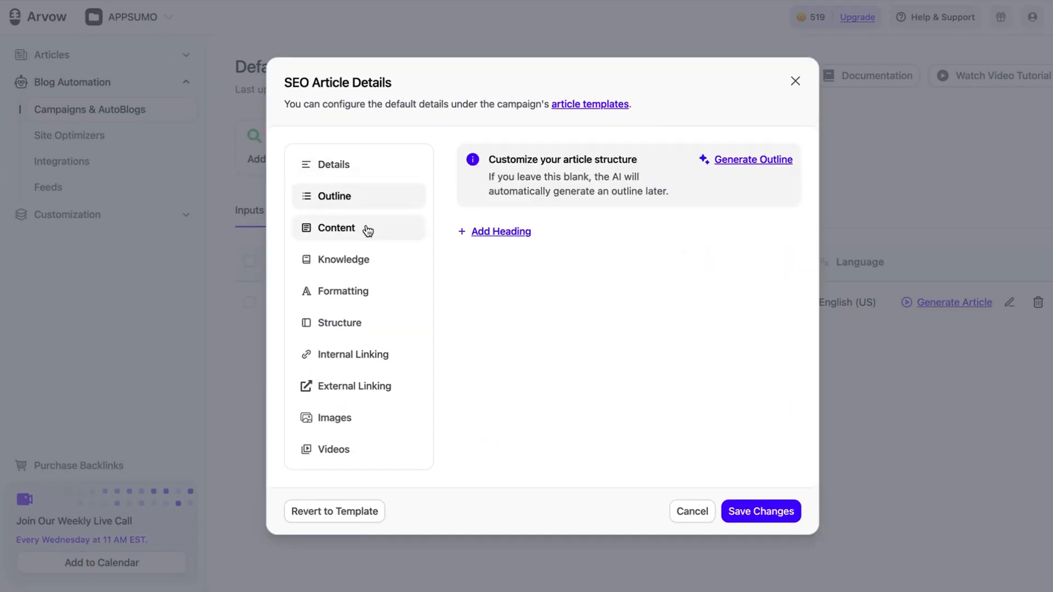
Expand the content, formatting, structure and internal linking sections of the article details.
{"action": "left_click", "coordinate": [337, 228]}
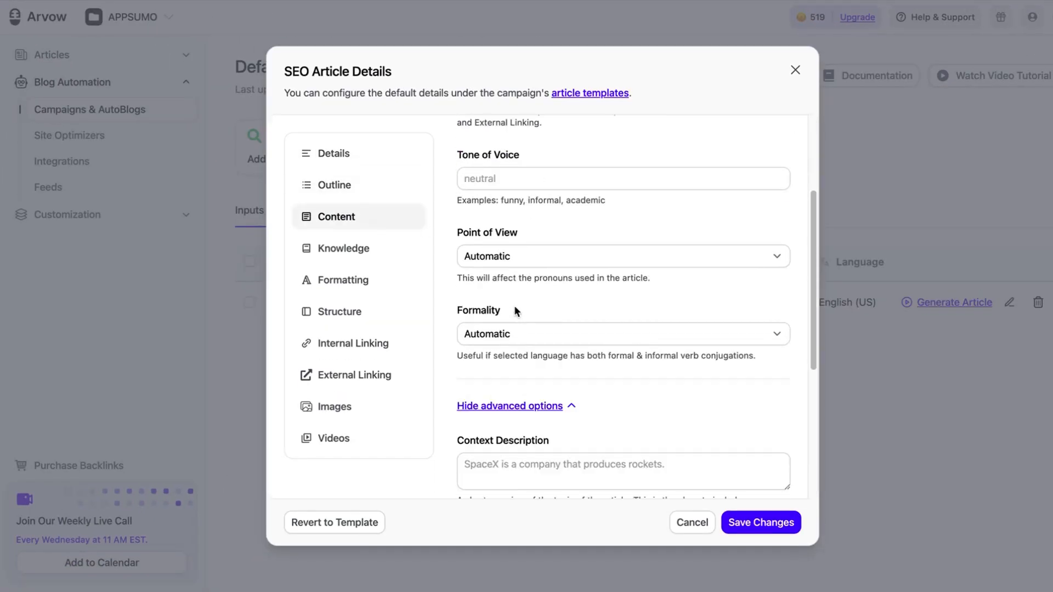
{"action": "left_click", "coordinate": [342, 280]}
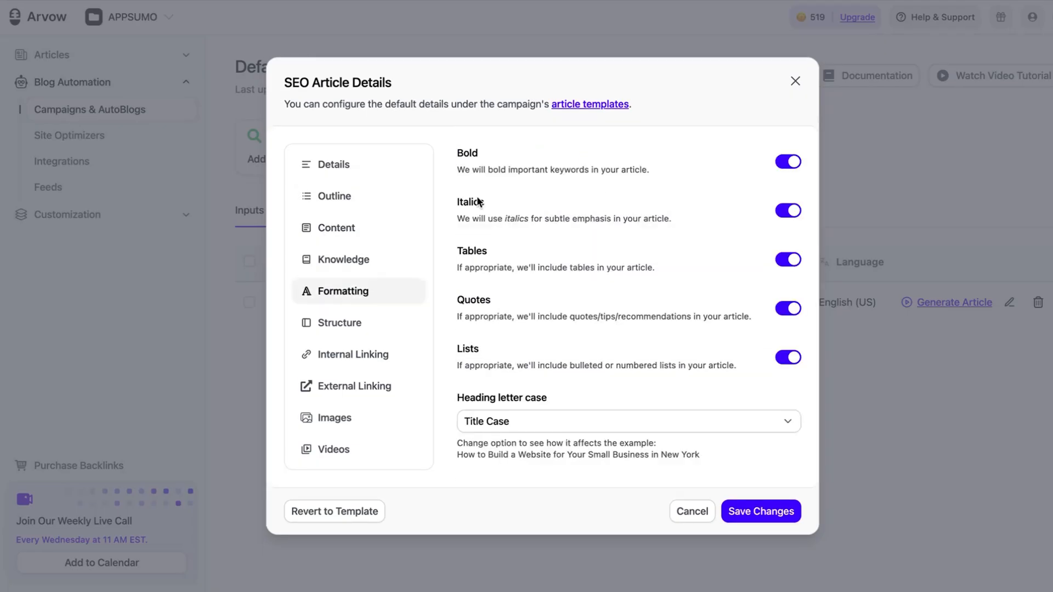
{"action": "left_click", "coordinate": [338, 322]}
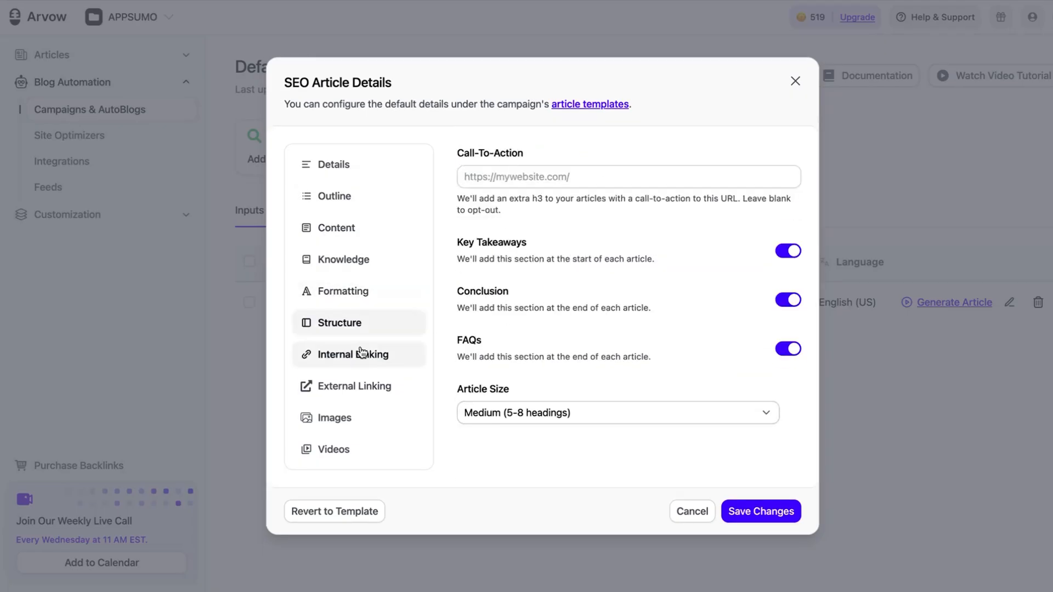
{"action": "left_click", "coordinate": [351, 353]}
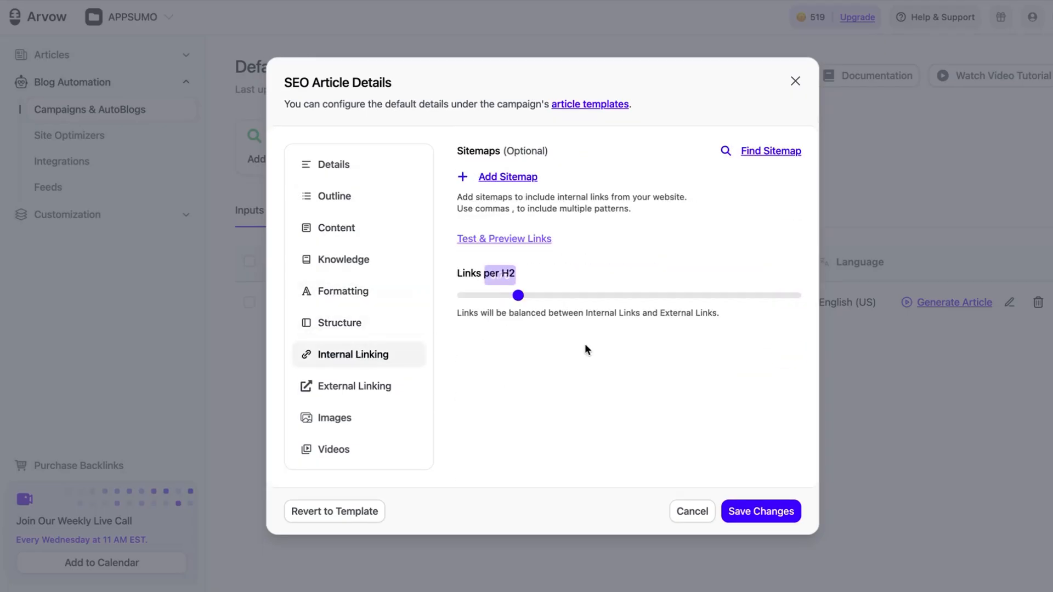
Generate and preview the remote UX designer article, then start a news article.
{"action": "left_click", "coordinate": [760, 511]}
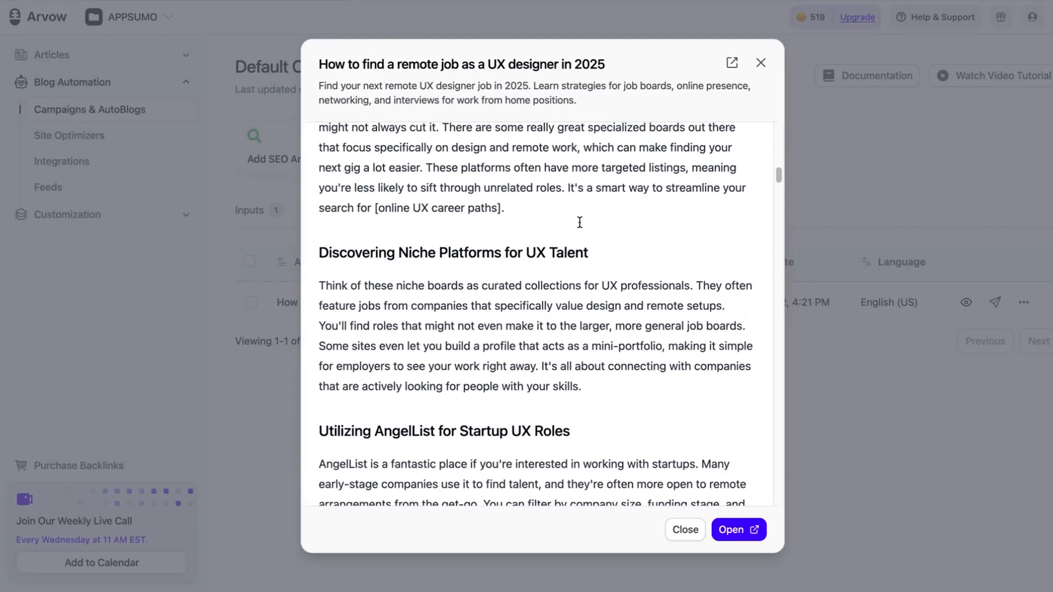
{"action": "scroll", "scroll_direction": "down", "scroll_amount": 3}
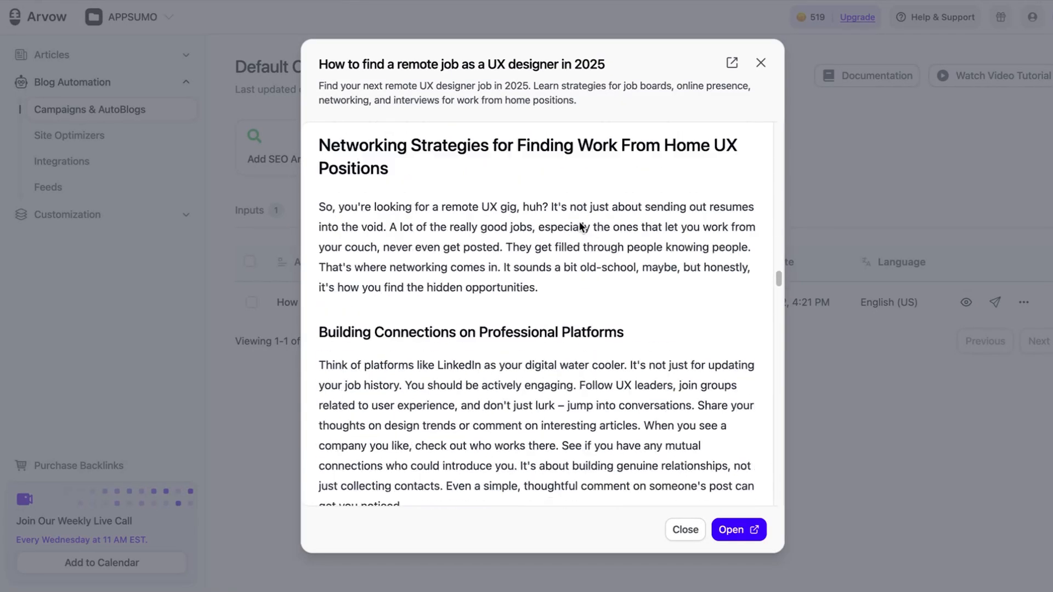
{"action": "left_click", "coordinate": [683, 530]}
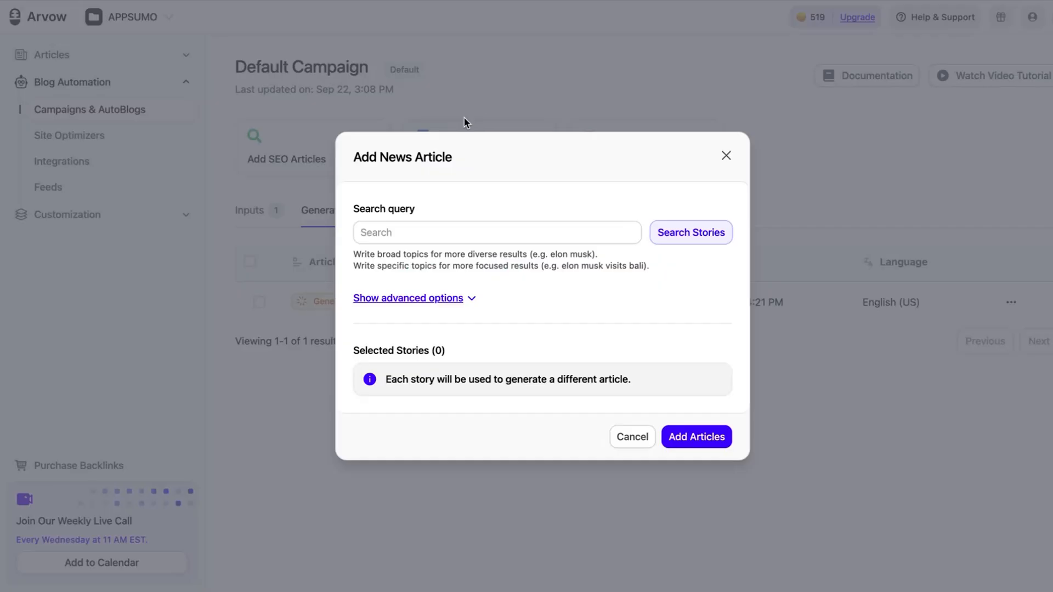
Search news for 'App Sumo' and generate an article from the ChatGPT Plus giveaway story.
{"action": "left_click", "coordinate": [690, 233]}
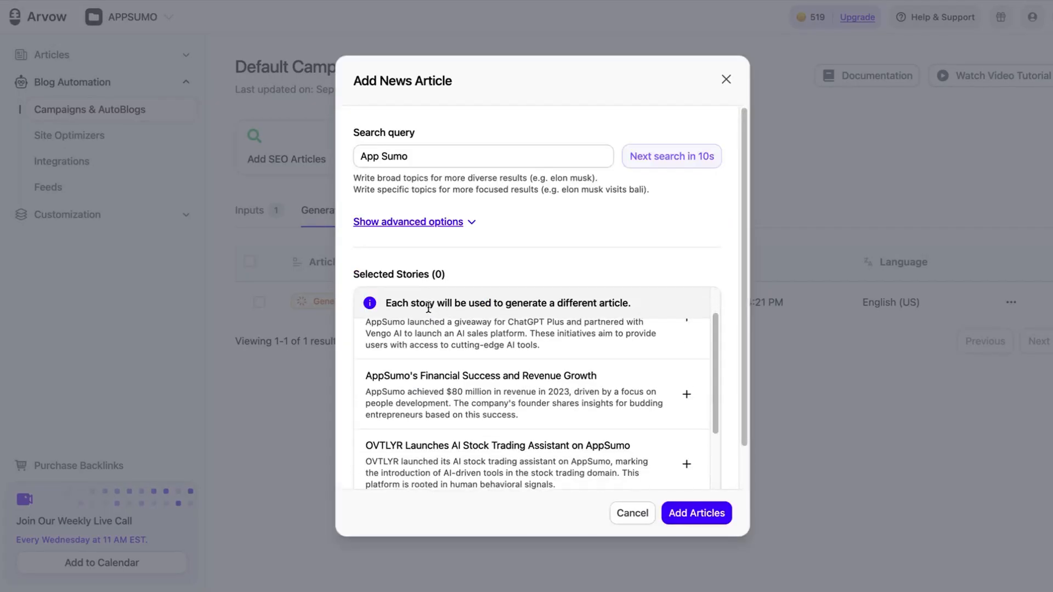
{"action": "scroll", "scroll_direction": "up", "scroll_amount": 3}
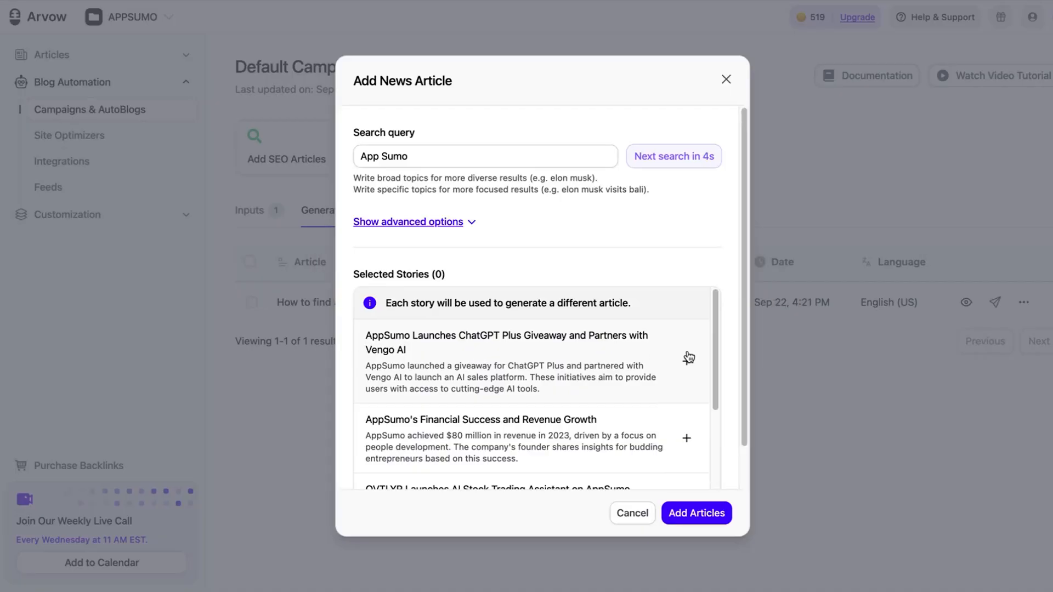
{"action": "left_click", "coordinate": [687, 357]}
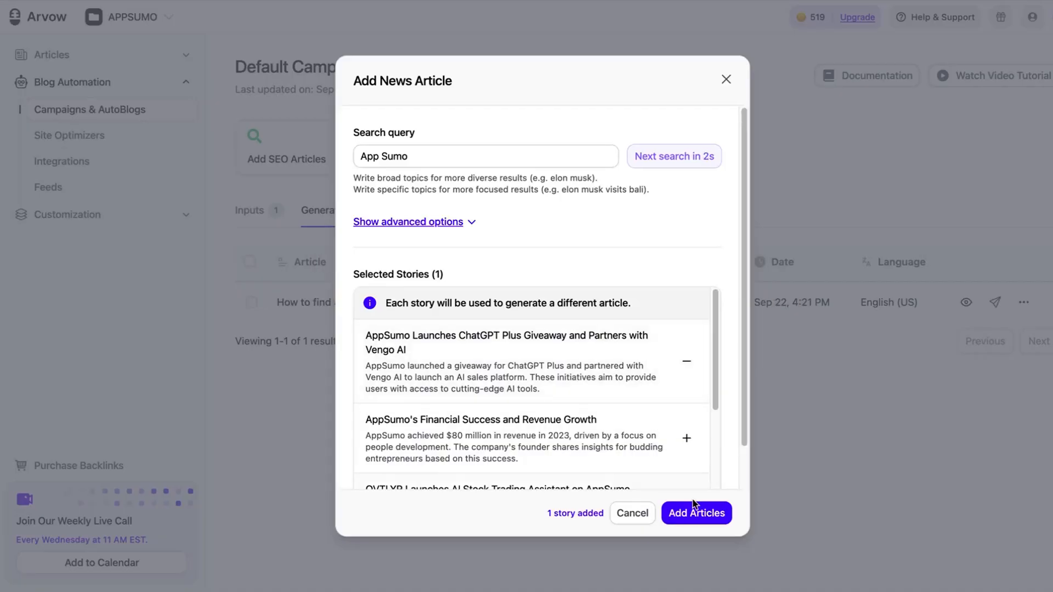
{"action": "left_click", "coordinate": [696, 513]}
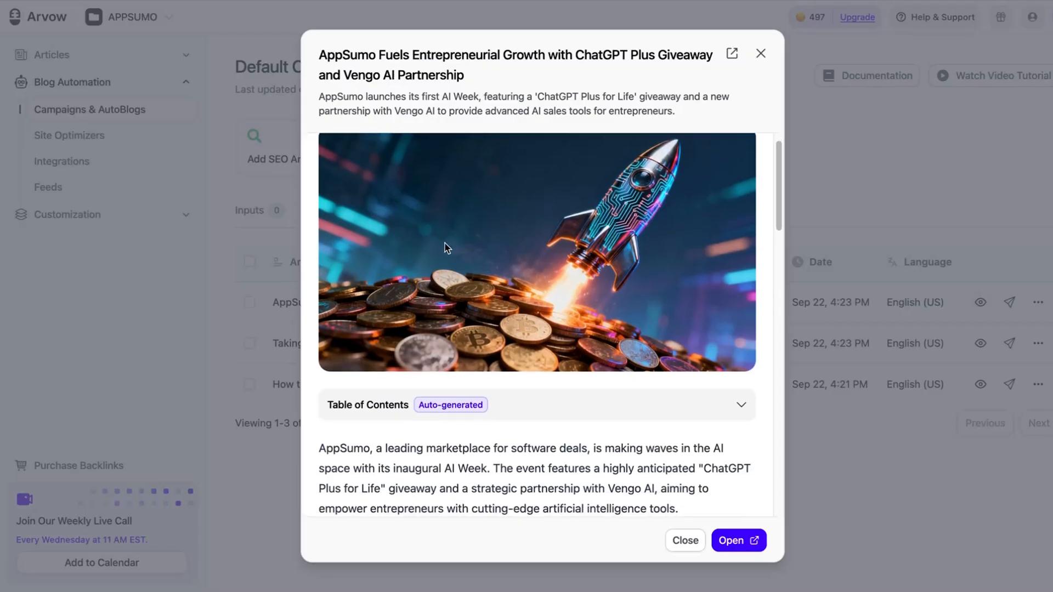
{"action": "scroll", "scroll_direction": "down", "scroll_amount": 3}
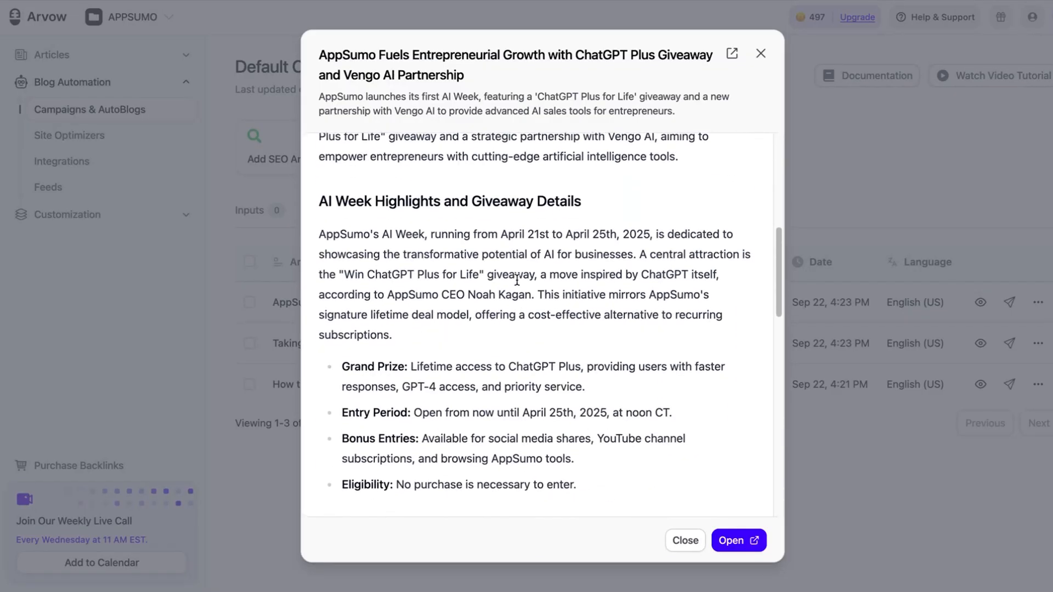
{"action": "scroll", "scroll_direction": "down", "scroll_amount": 3}
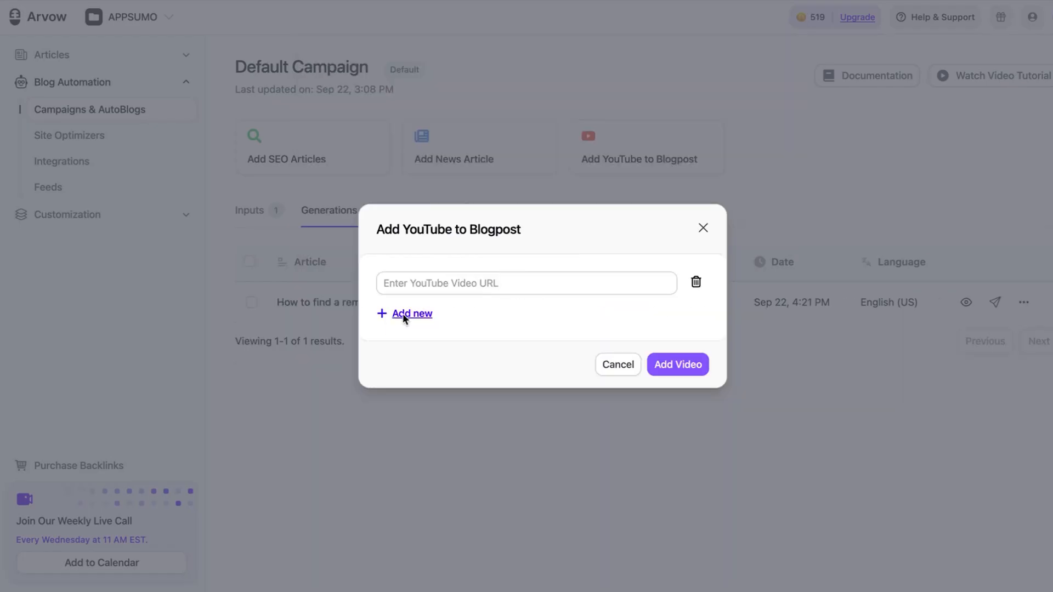
{"action": "type", "text": "https://www.youtube.com/watch?v=yLFt0hdBMal"}
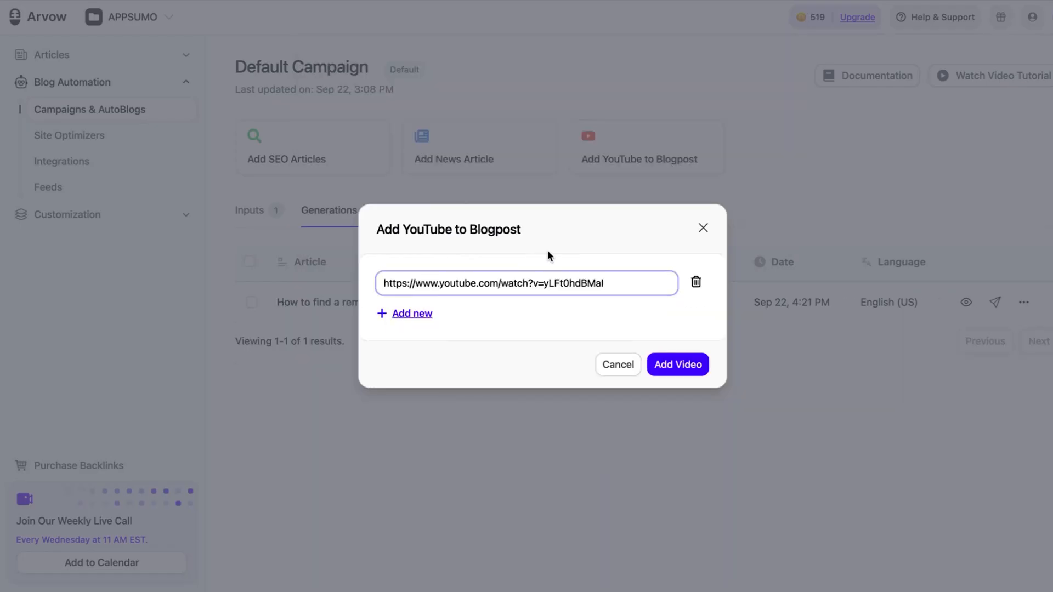
{"action": "left_click", "coordinate": [677, 364]}
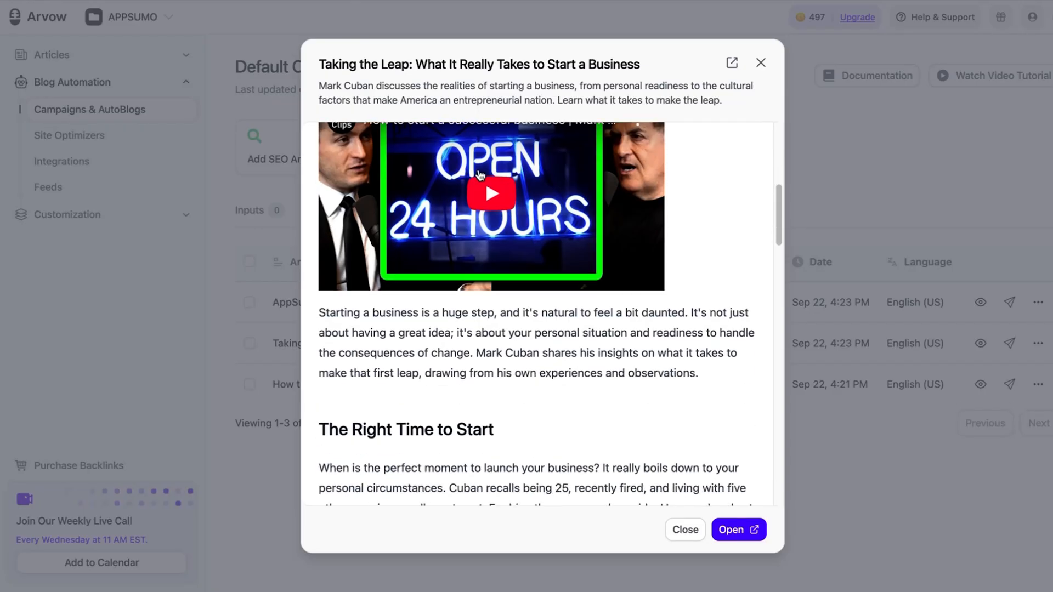
Scroll through the generated 'Taking the Leap' startup article preview.
{"action": "scroll", "scroll_direction": "down", "scroll_amount": 3}
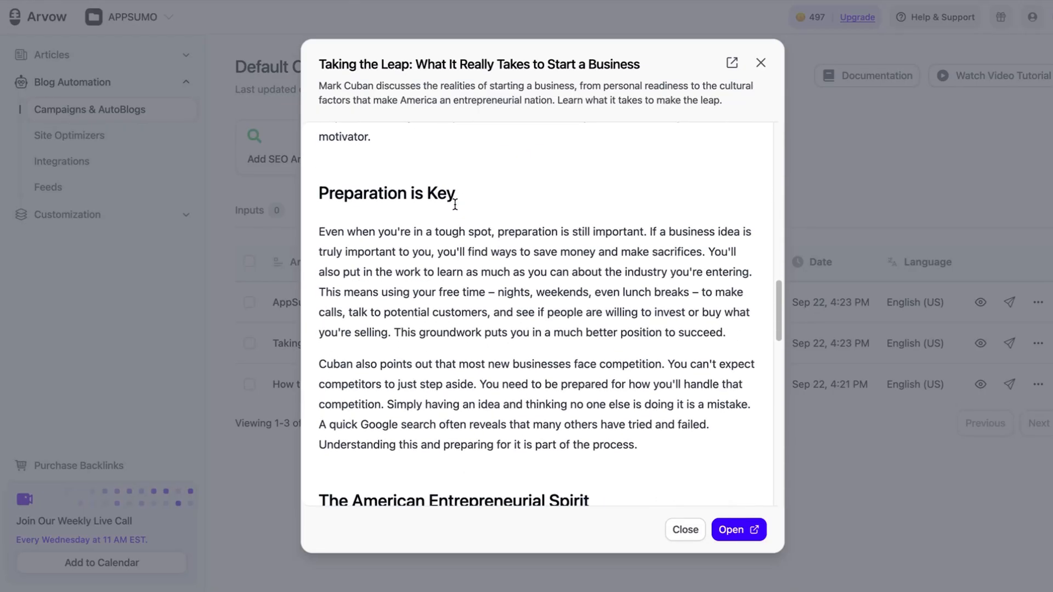
{"action": "scroll", "scroll_direction": "down", "scroll_amount": 3}
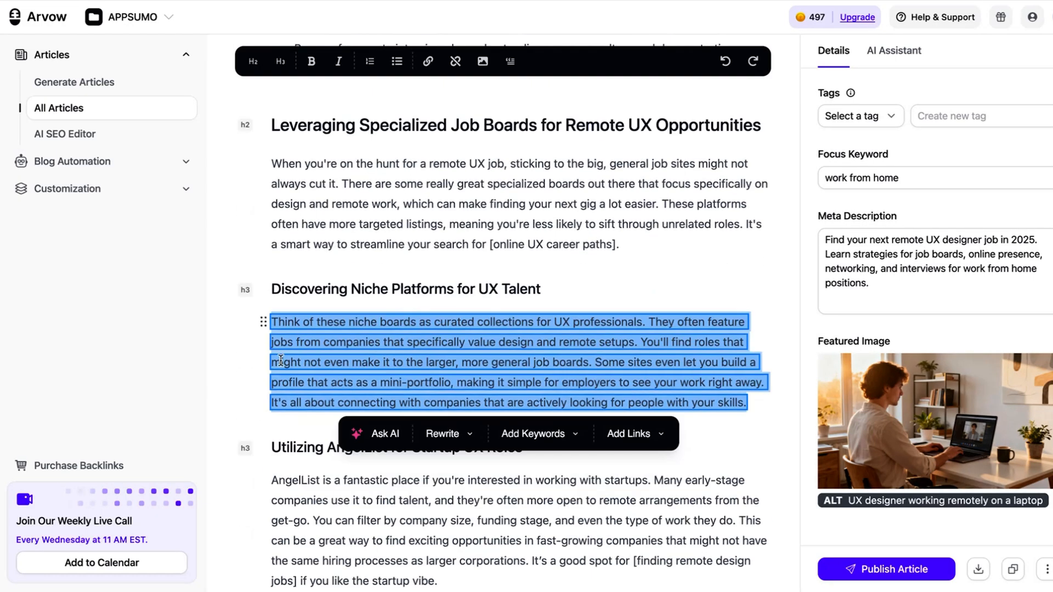
Rewrite the niche platforms paragraph with Make Longer and accept the expanded version.
{"action": "left_click", "coordinate": [448, 434]}
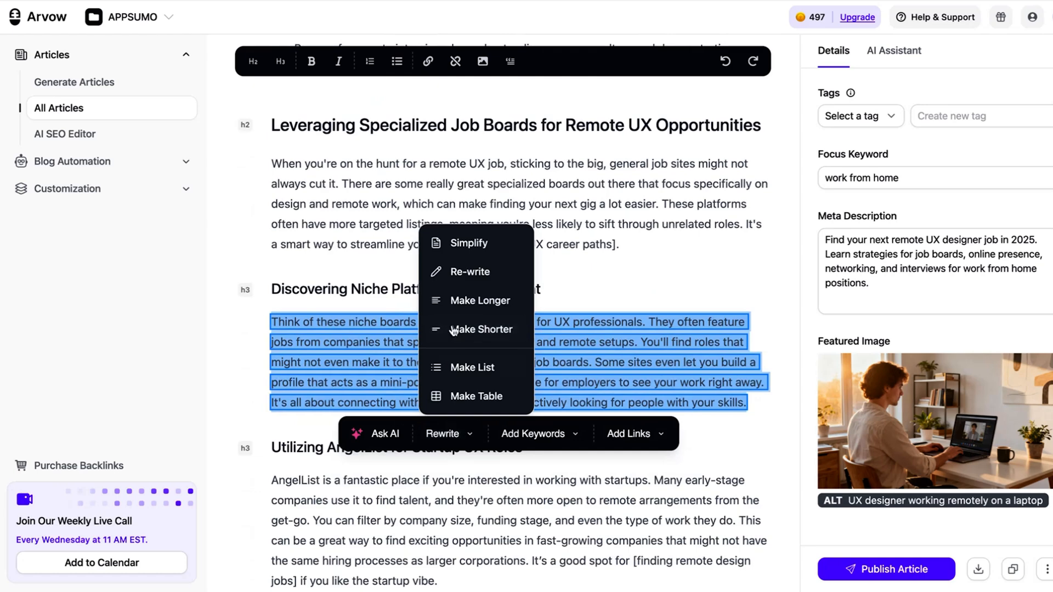
{"action": "left_click", "coordinate": [479, 300]}
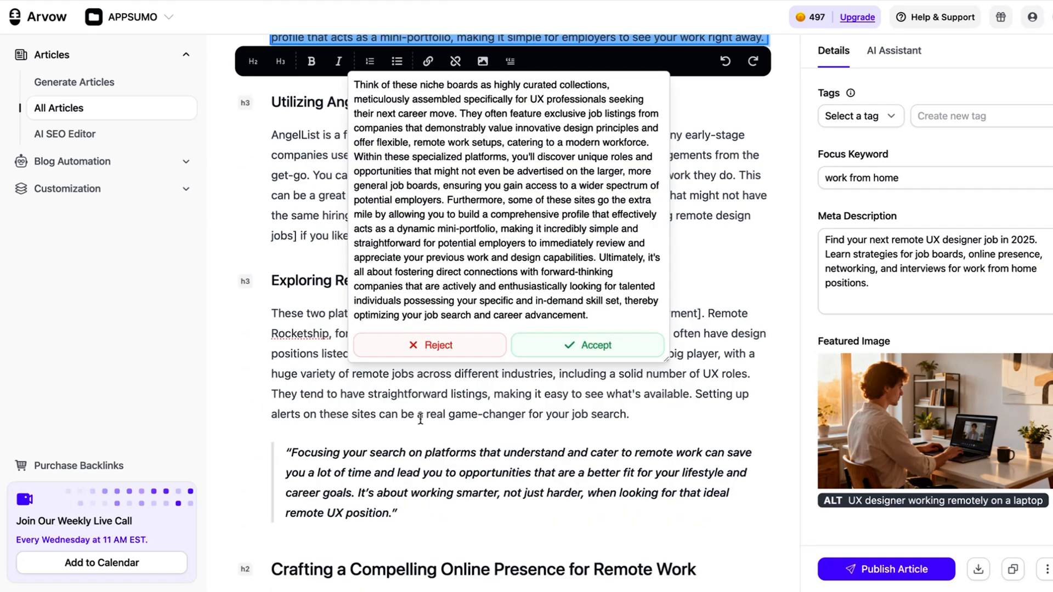
{"action": "left_click", "coordinate": [586, 345]}
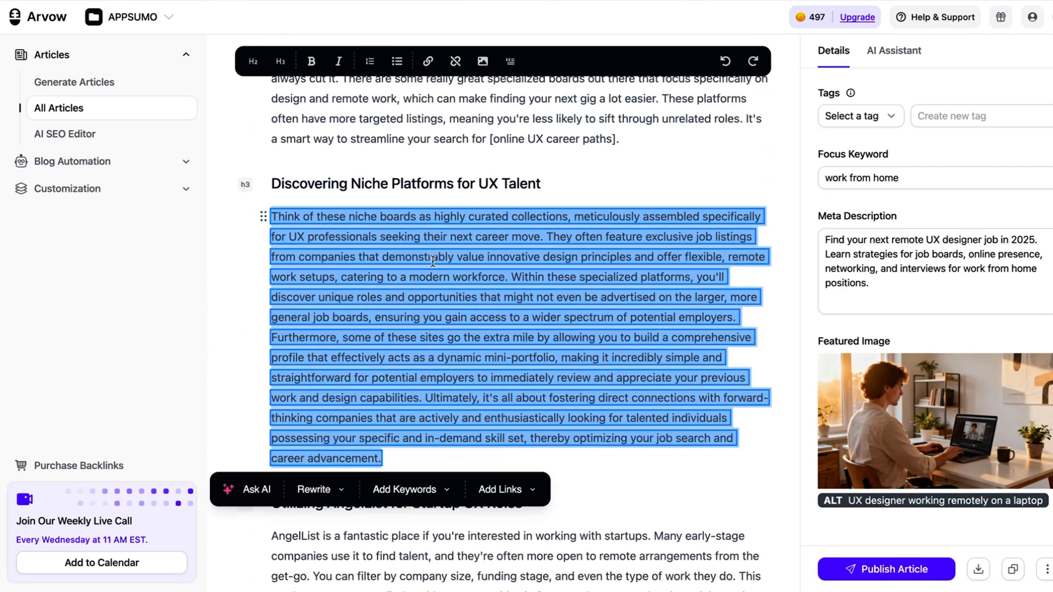
{"action": "scroll", "scroll_direction": "down", "scroll_amount": 3}
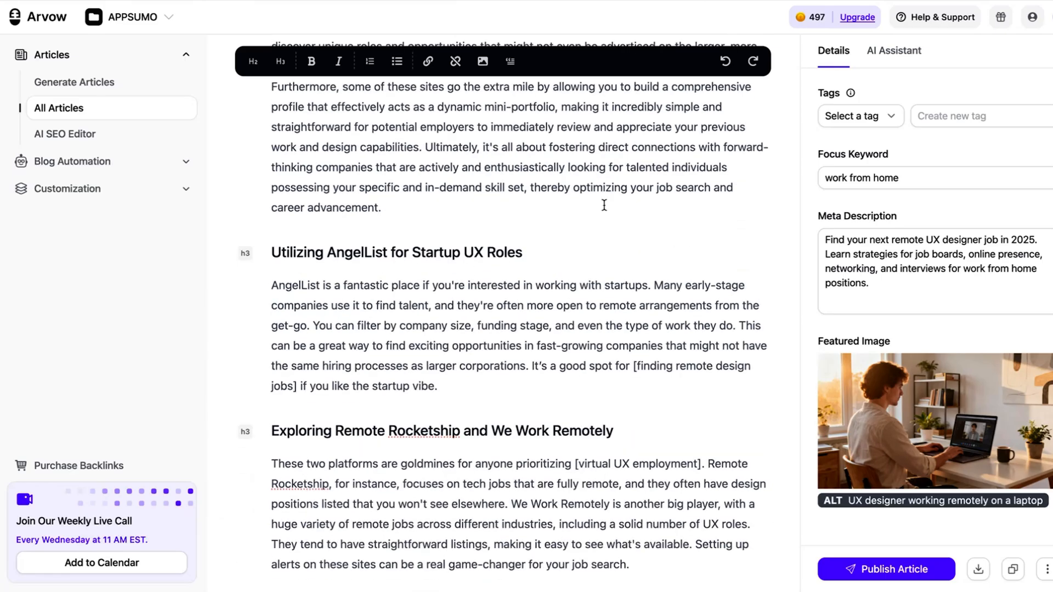
Run the AI Assistant's Simplify Reading Level prompt on the UX job article.
{"action": "left_click", "coordinate": [894, 50]}
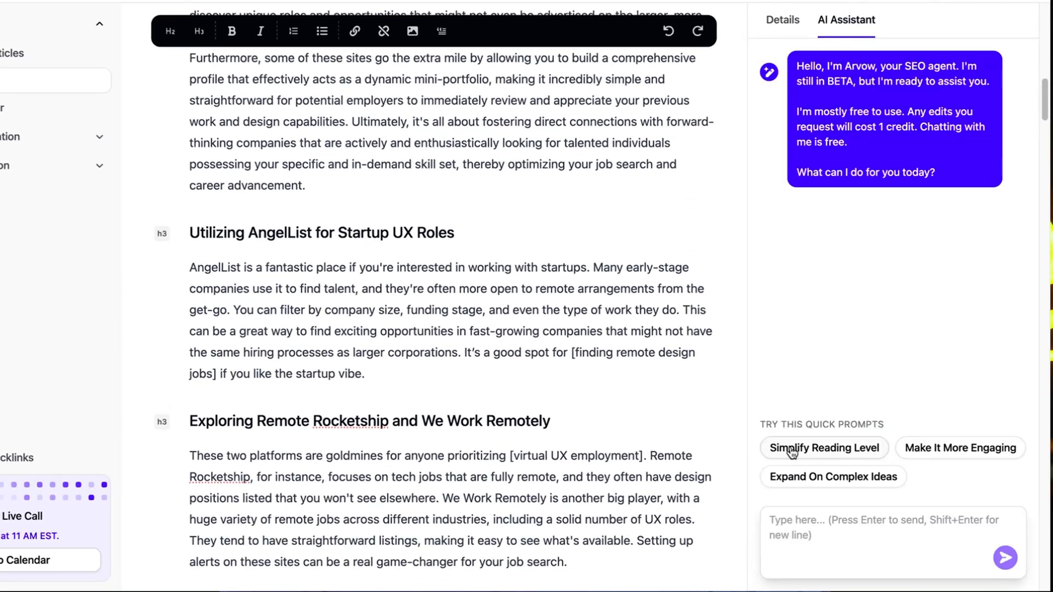
{"action": "left_click", "coordinate": [823, 448]}
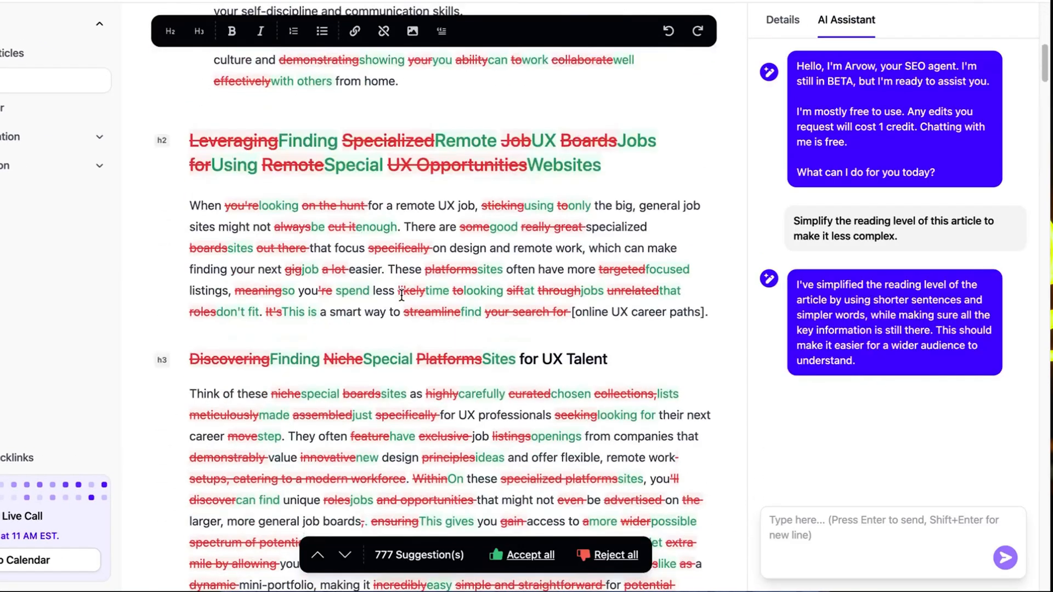